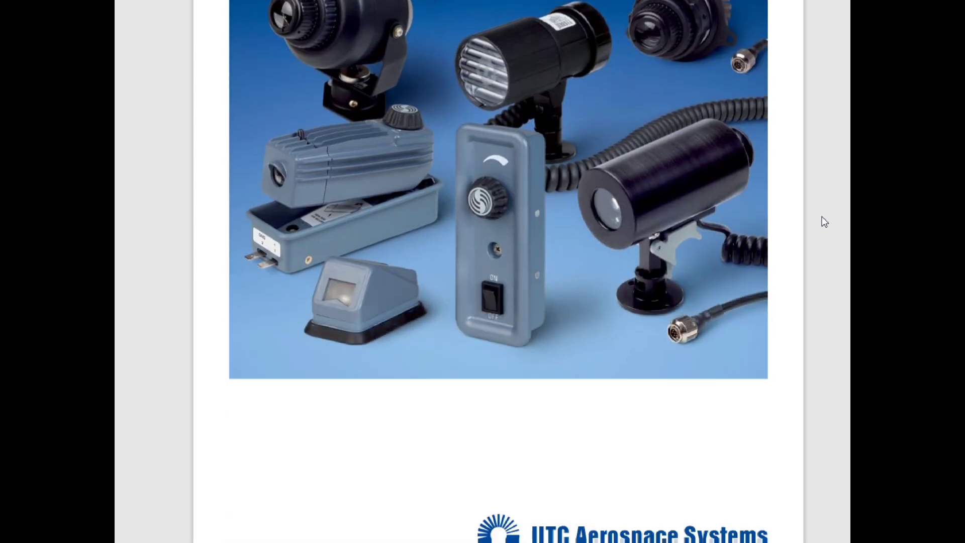
pyautogui.scroll(-3)
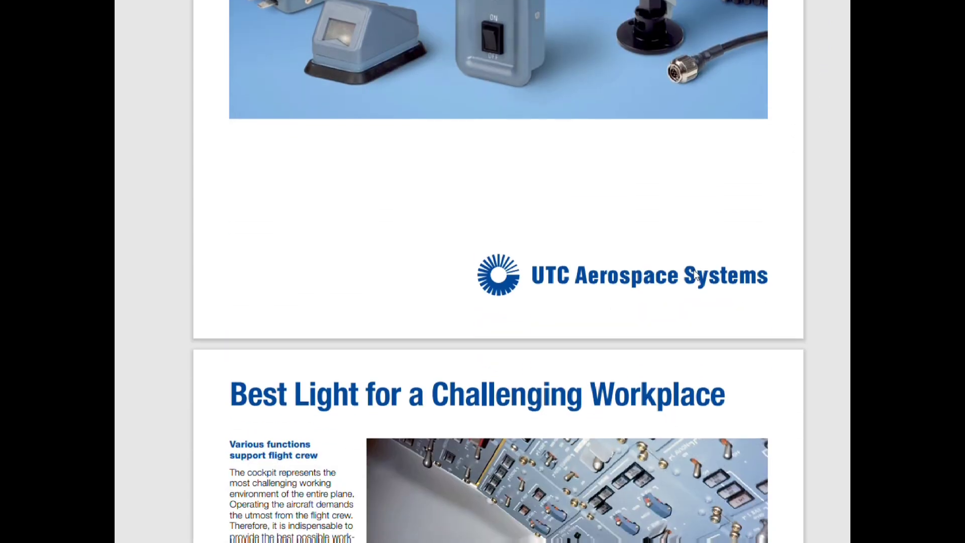
pyautogui.scroll(-3)
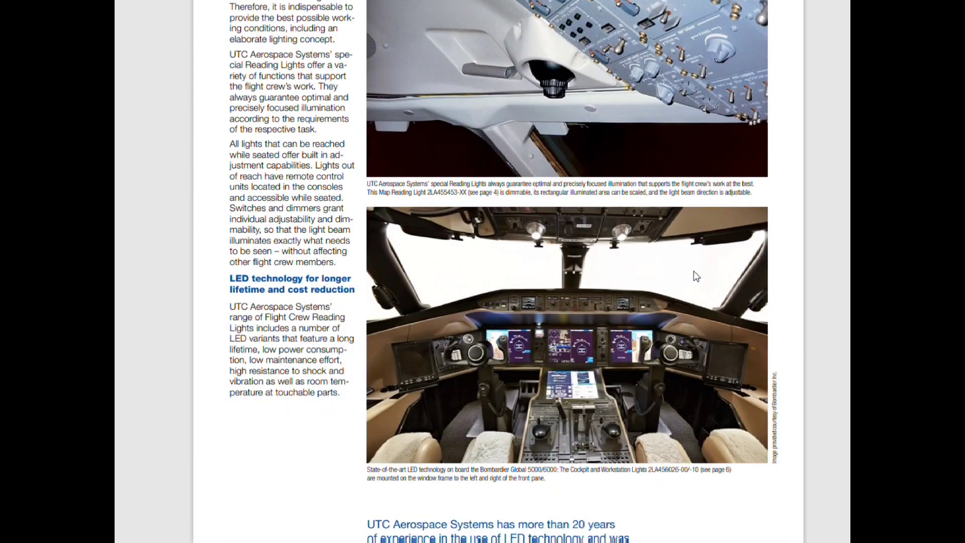
pyautogui.scroll(-3)
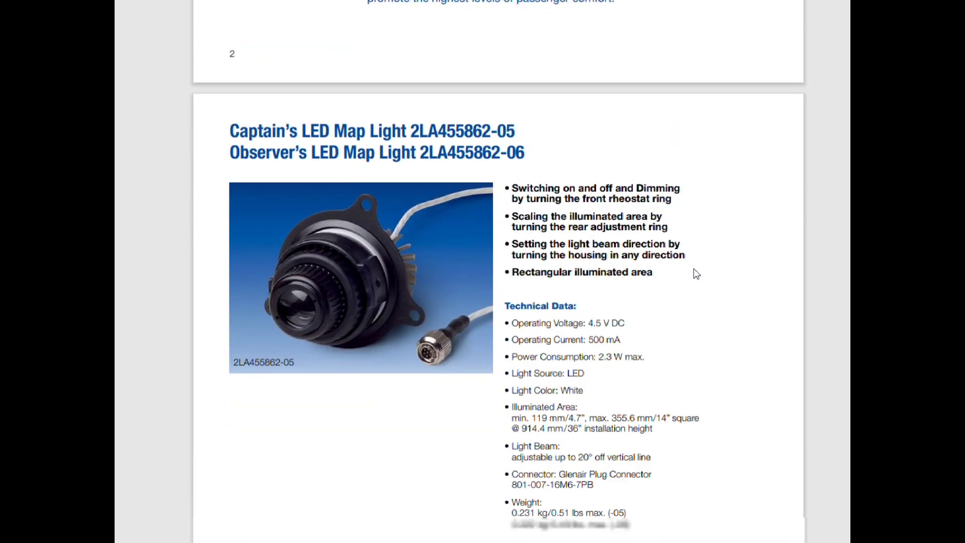
pyautogui.scroll(-3)
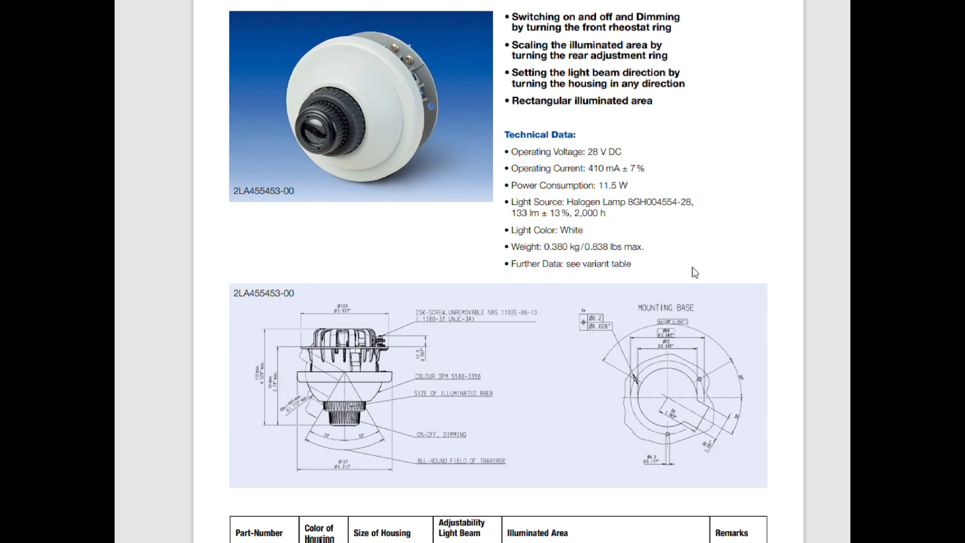
pyautogui.scroll(-3)
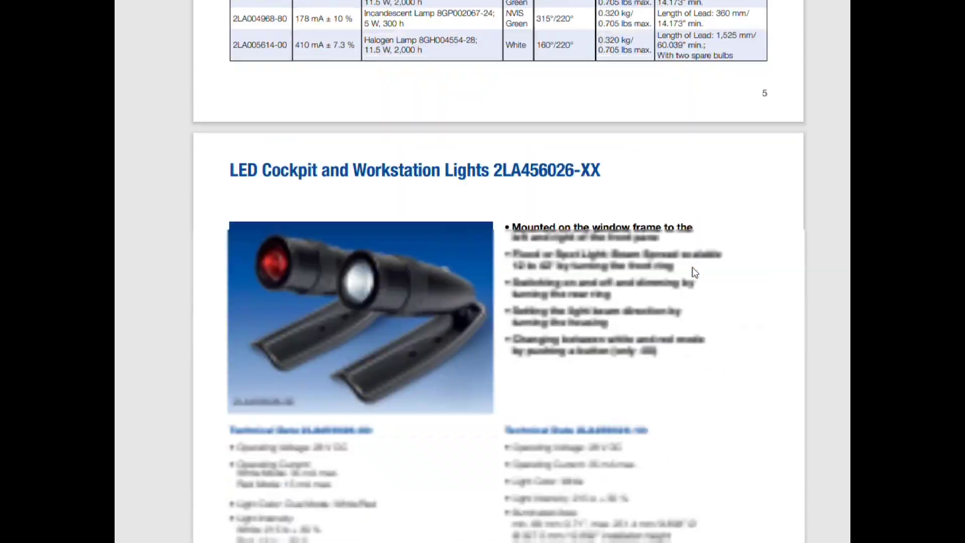
pyautogui.scroll(-3)
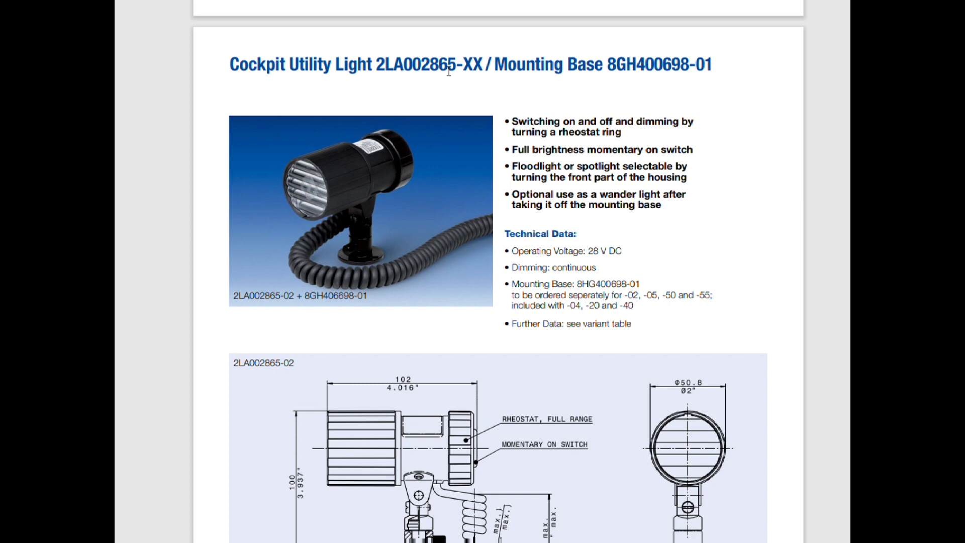
pyautogui.moveTo(328, 162)
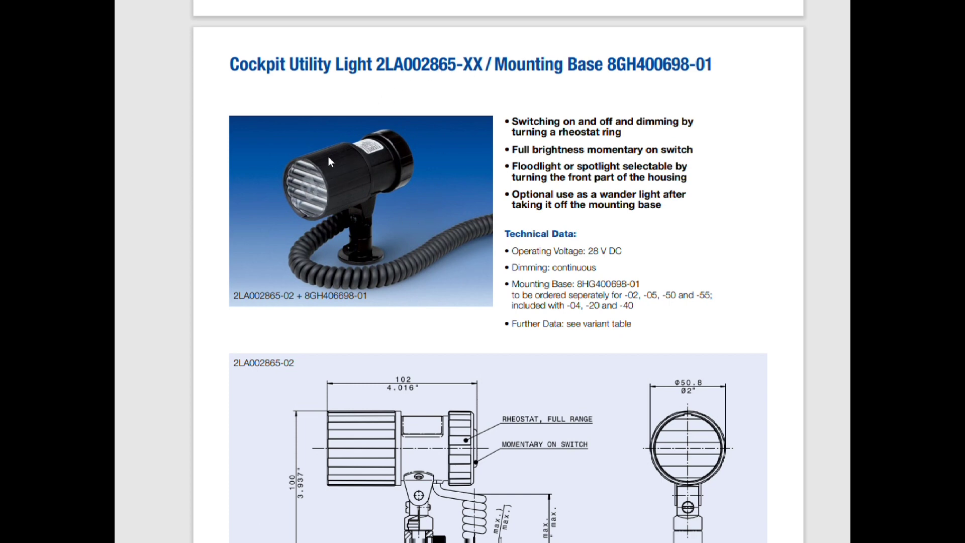
pyautogui.moveTo(356, 145)
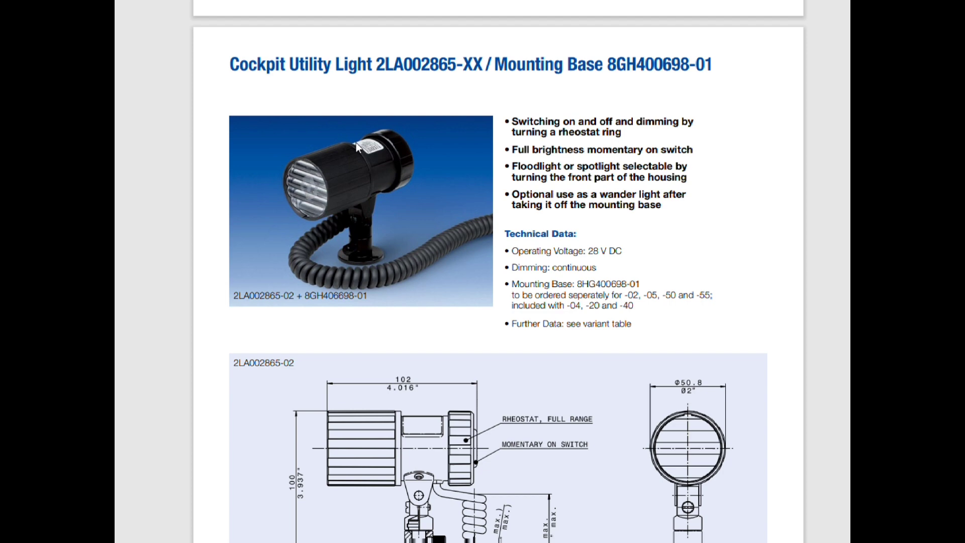
pyautogui.moveTo(326, 239)
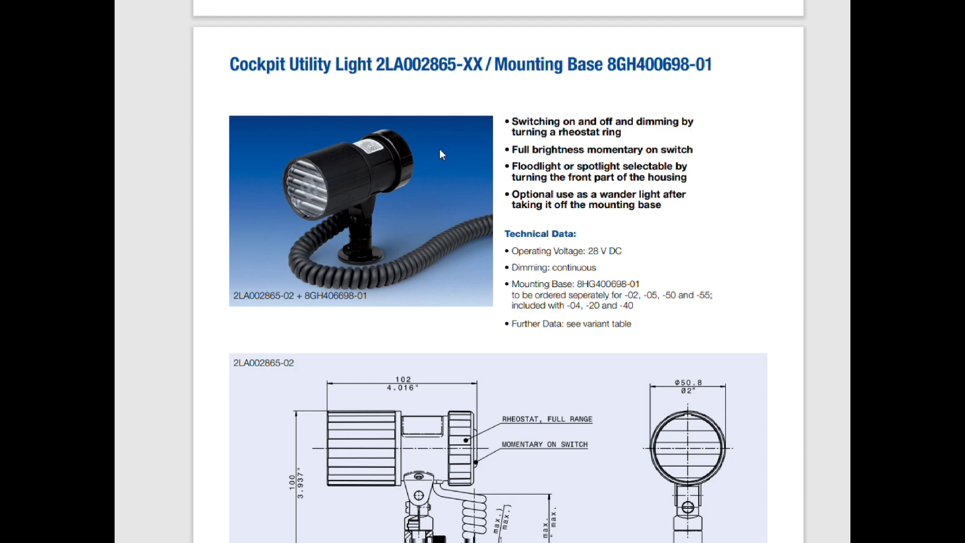
pyautogui.moveTo(559, 166)
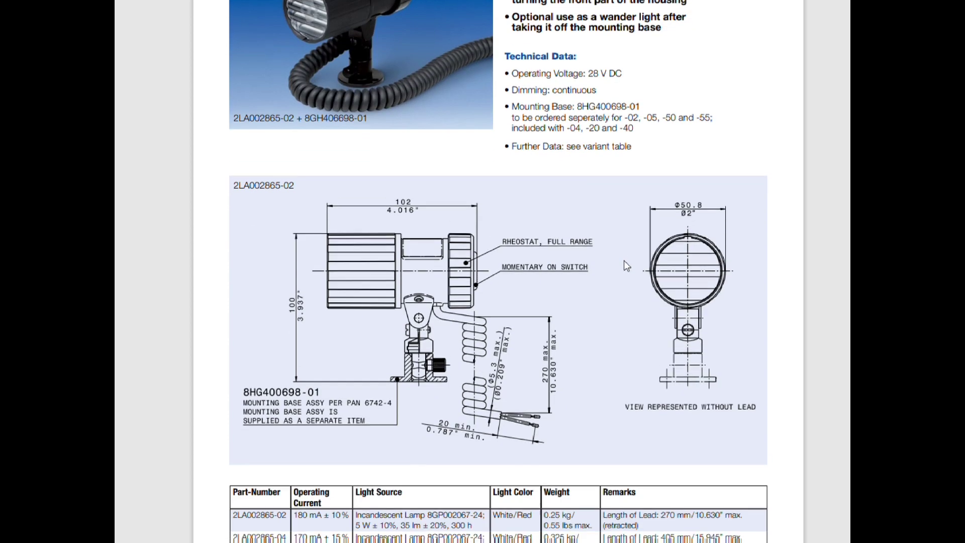
pyautogui.scroll(-3)
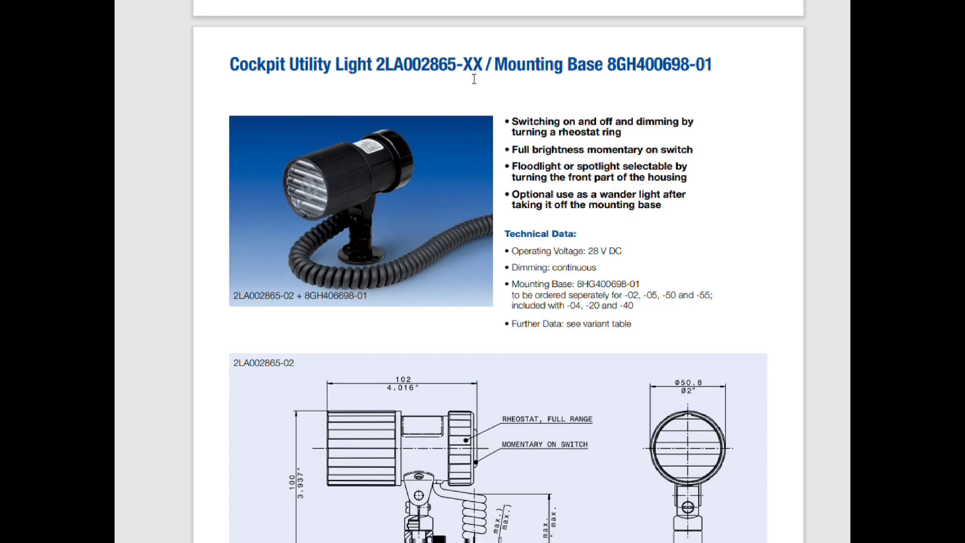
pyautogui.scroll(-3)
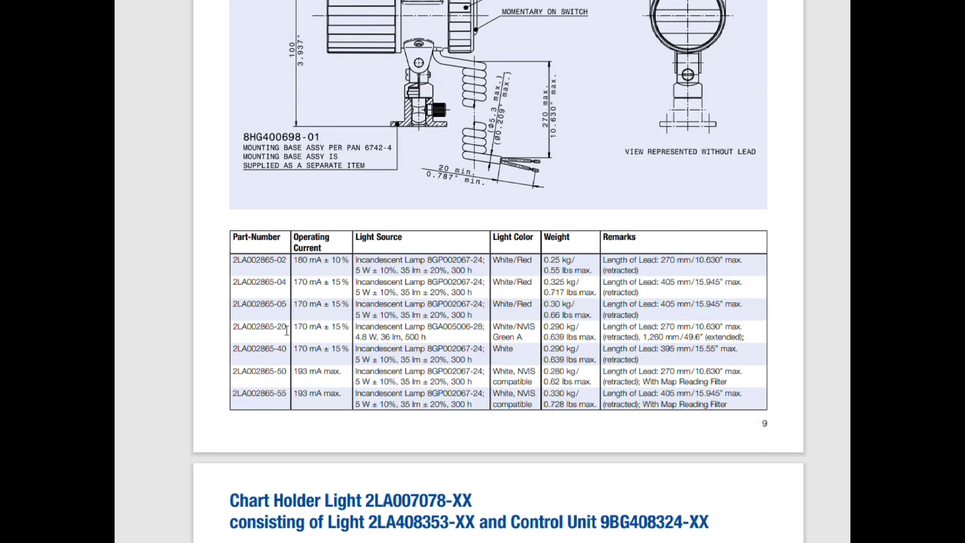